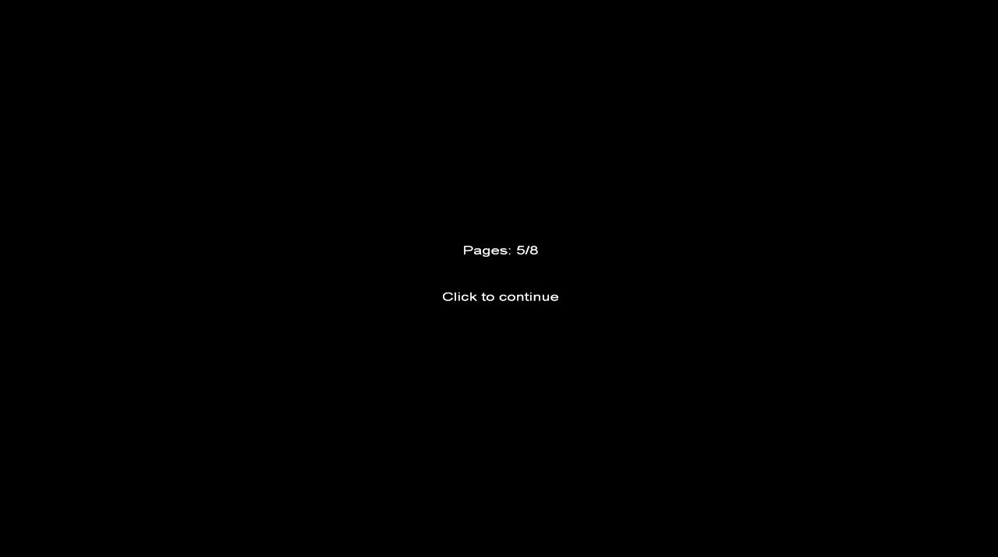
# Show the red 'Rules:' heading and '#1: Never ever stop moving' above 'Pages: 5/8'.
pyautogui.click(500, 297)
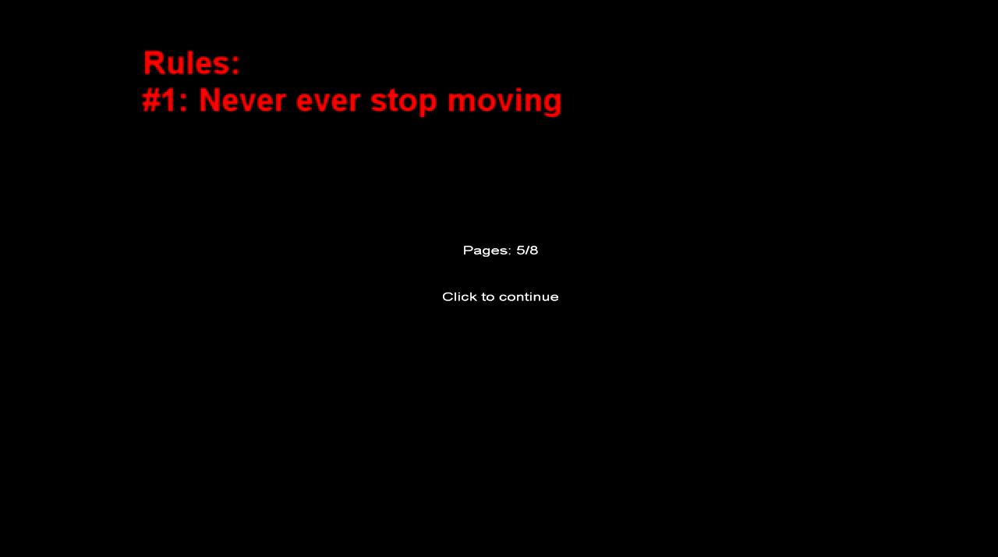
# Reveal red rules #2 bathroom page first, #3 don't constantly look behind, #4 stay on the road.
pyautogui.click(500, 296)
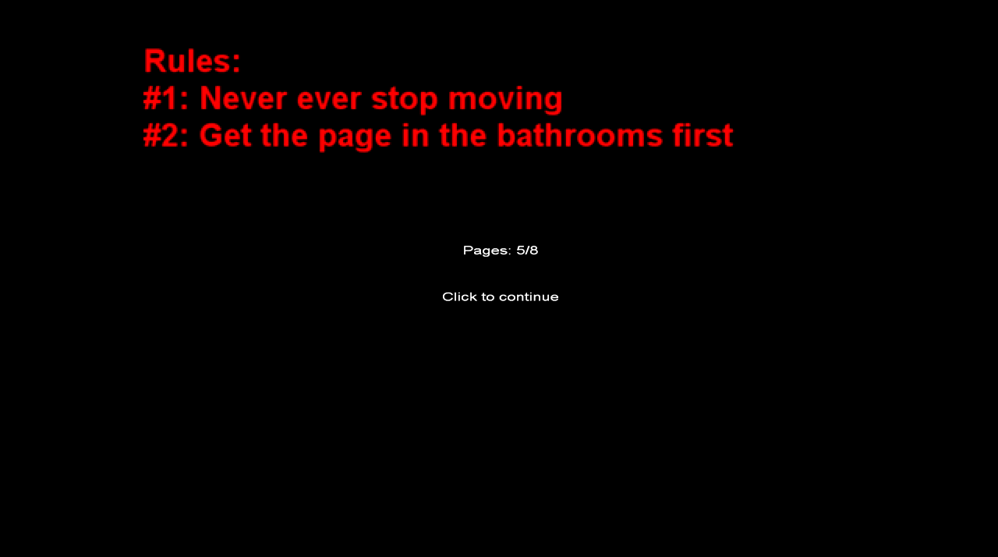
pyautogui.click(500, 296)
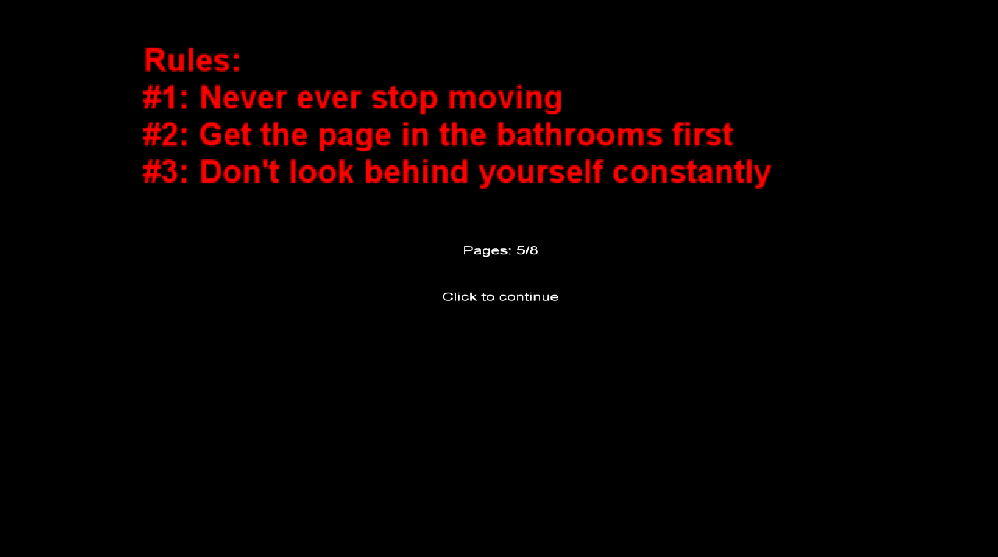
pyautogui.click(500, 296)
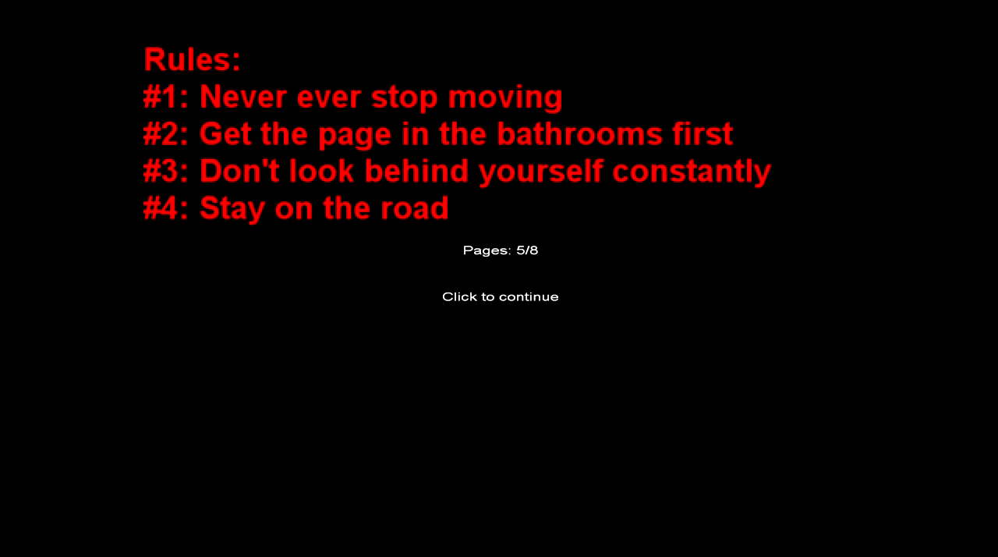
# Show red rule '#5: Watch out for static', then fade the rules to the plain 5/8 screen.
pyautogui.click(500, 296)
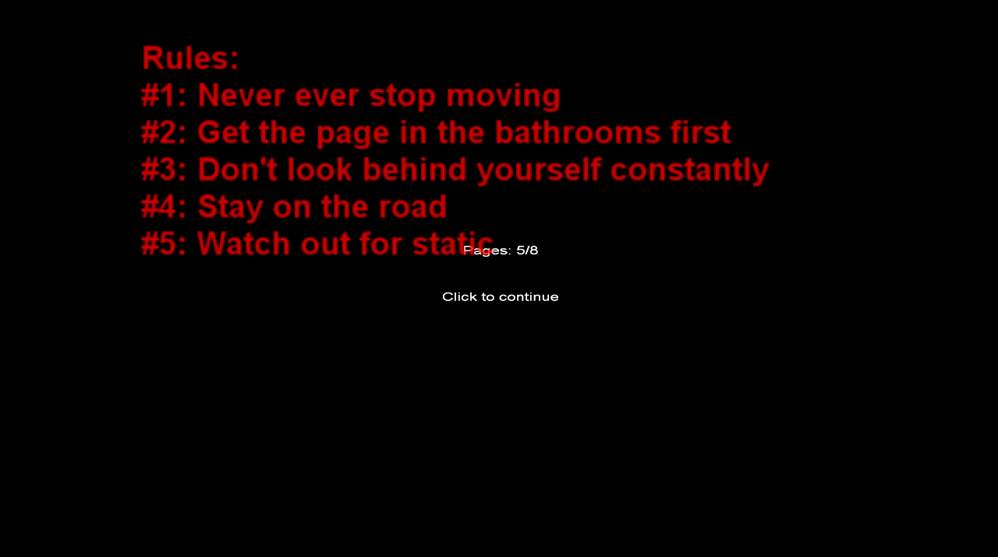
pyautogui.click(500, 296)
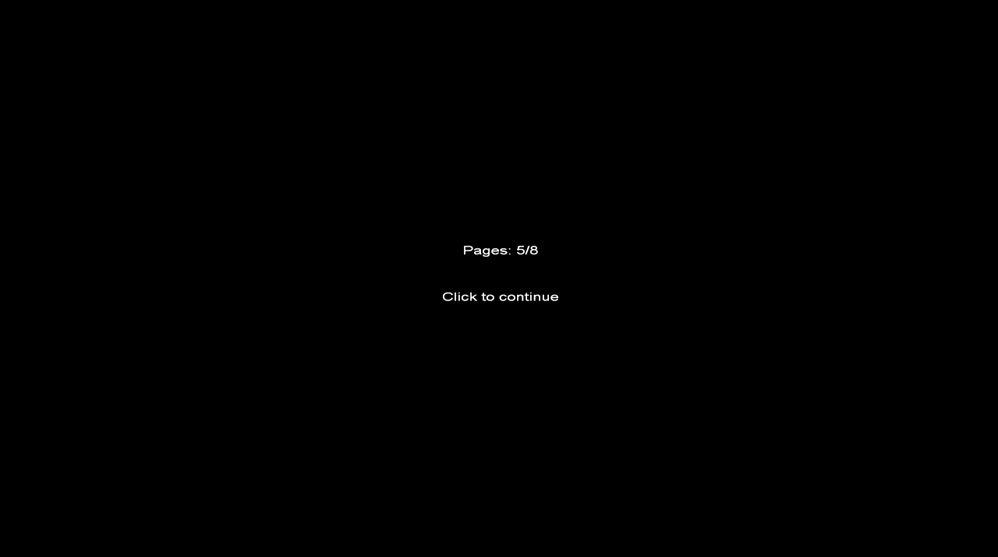